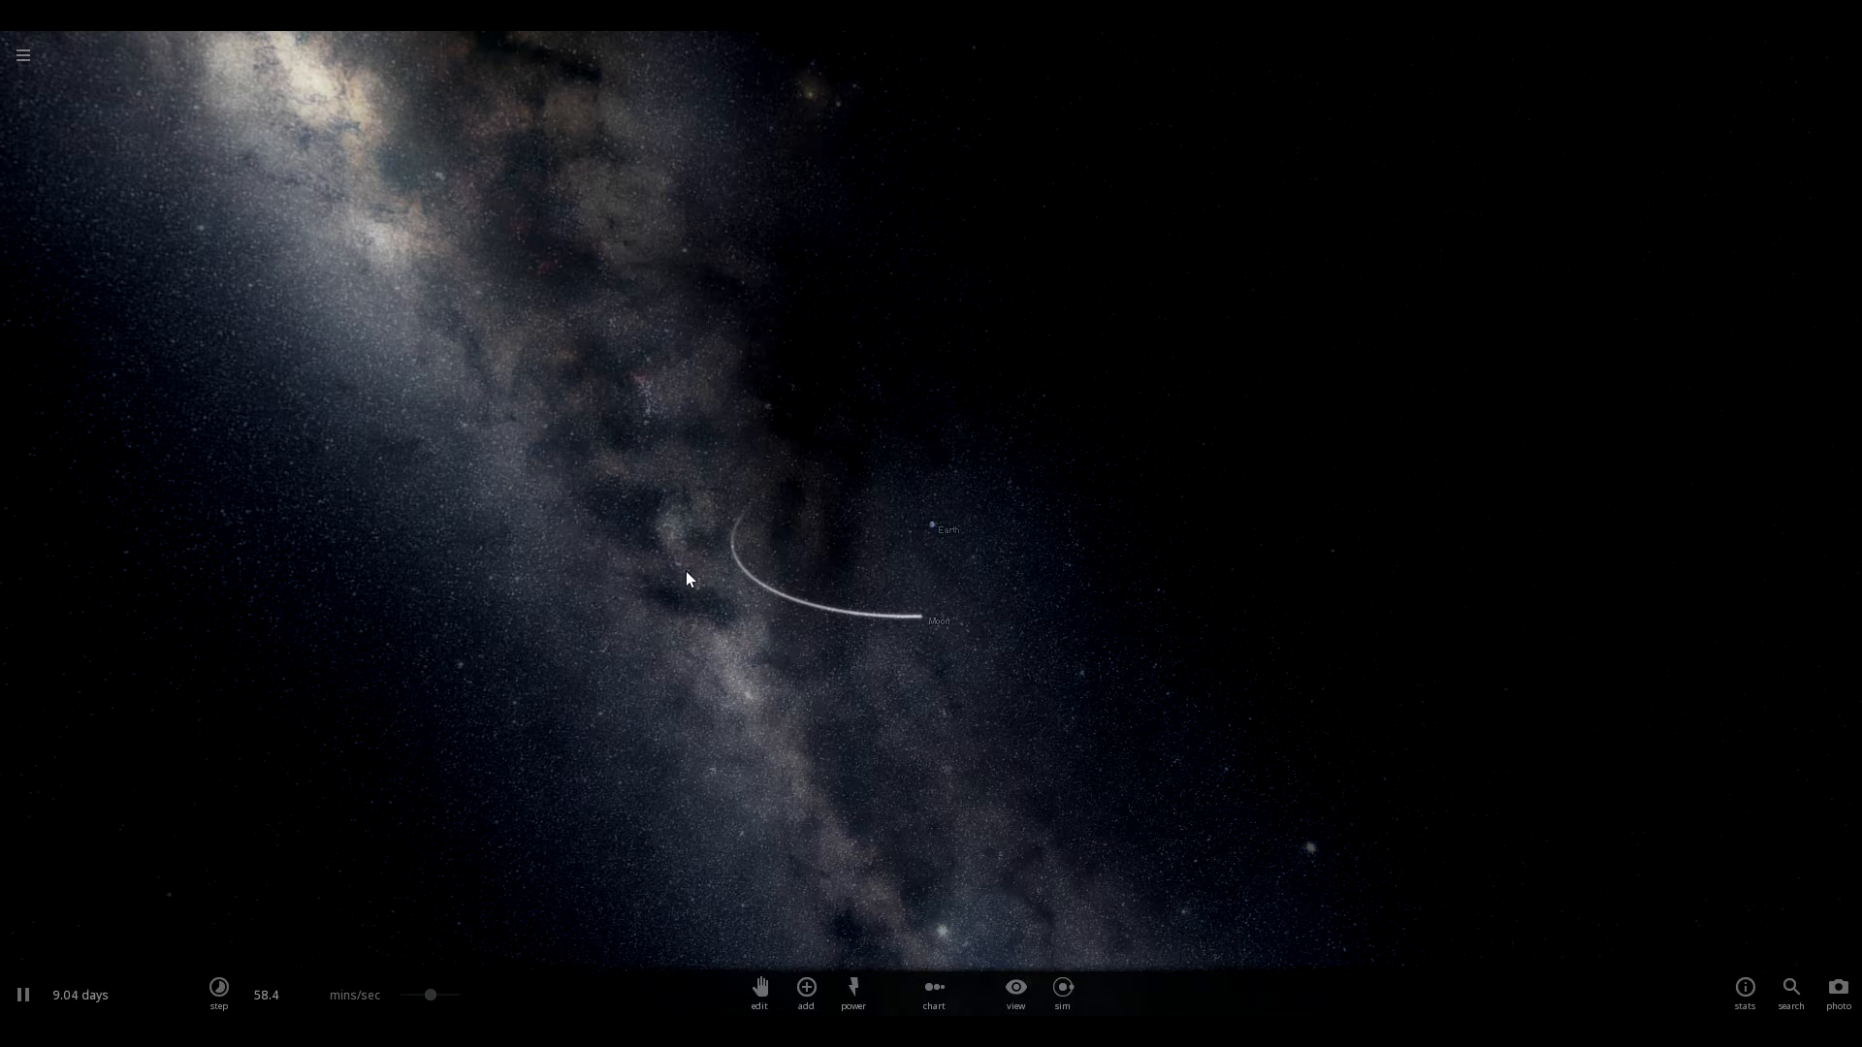
pyautogui.moveTo(1133, 524)
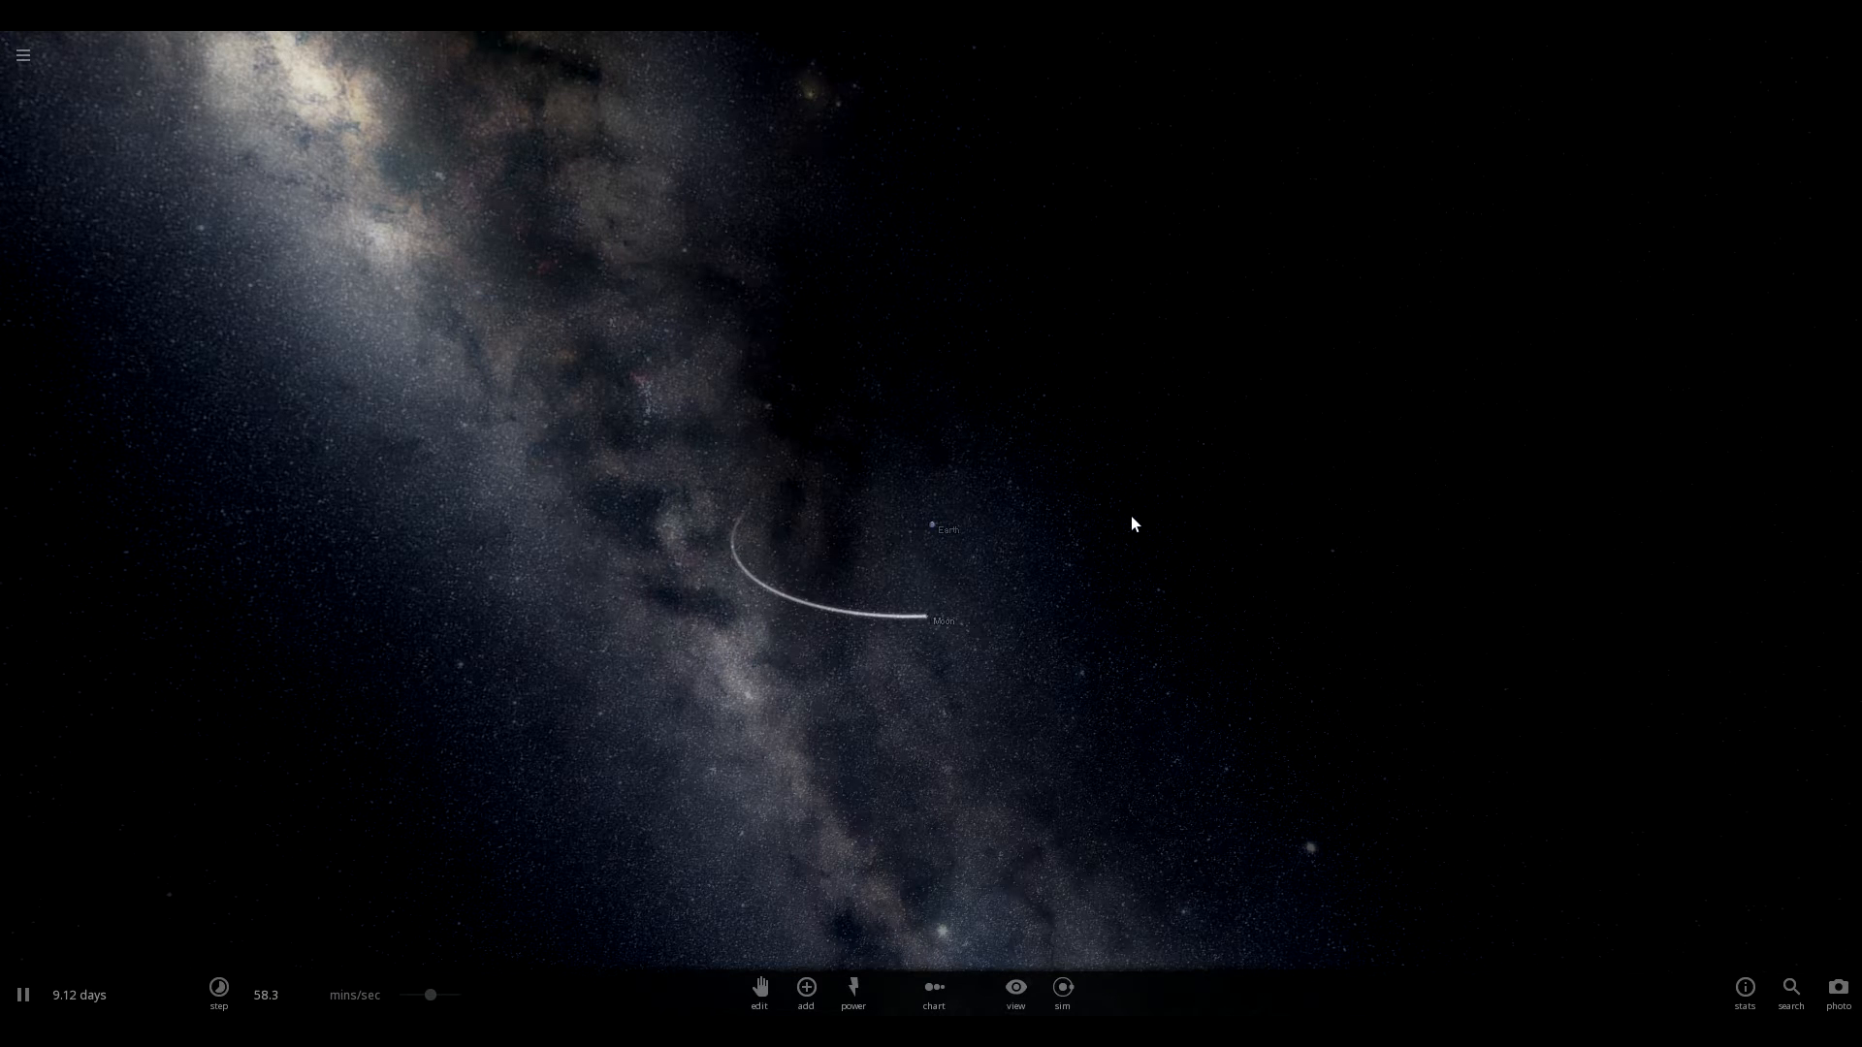
pyautogui.moveTo(1059, 655)
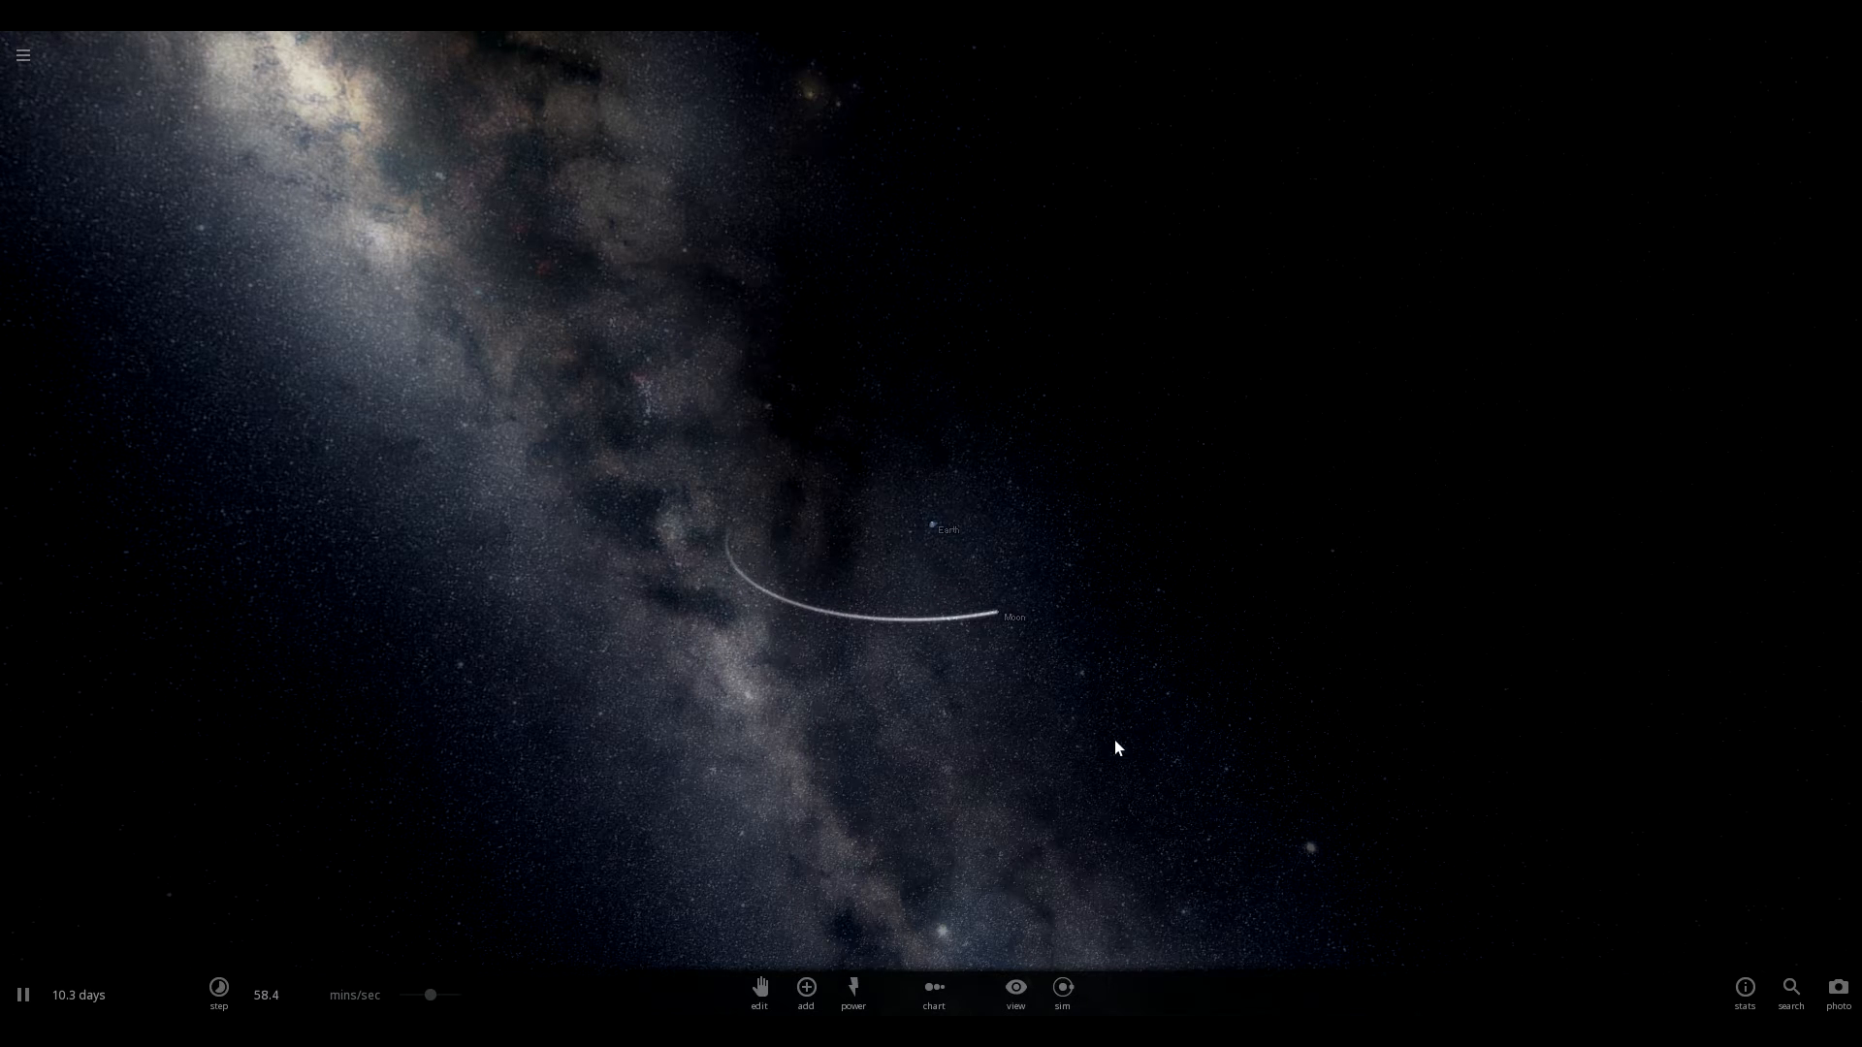
pyautogui.moveTo(671, 622)
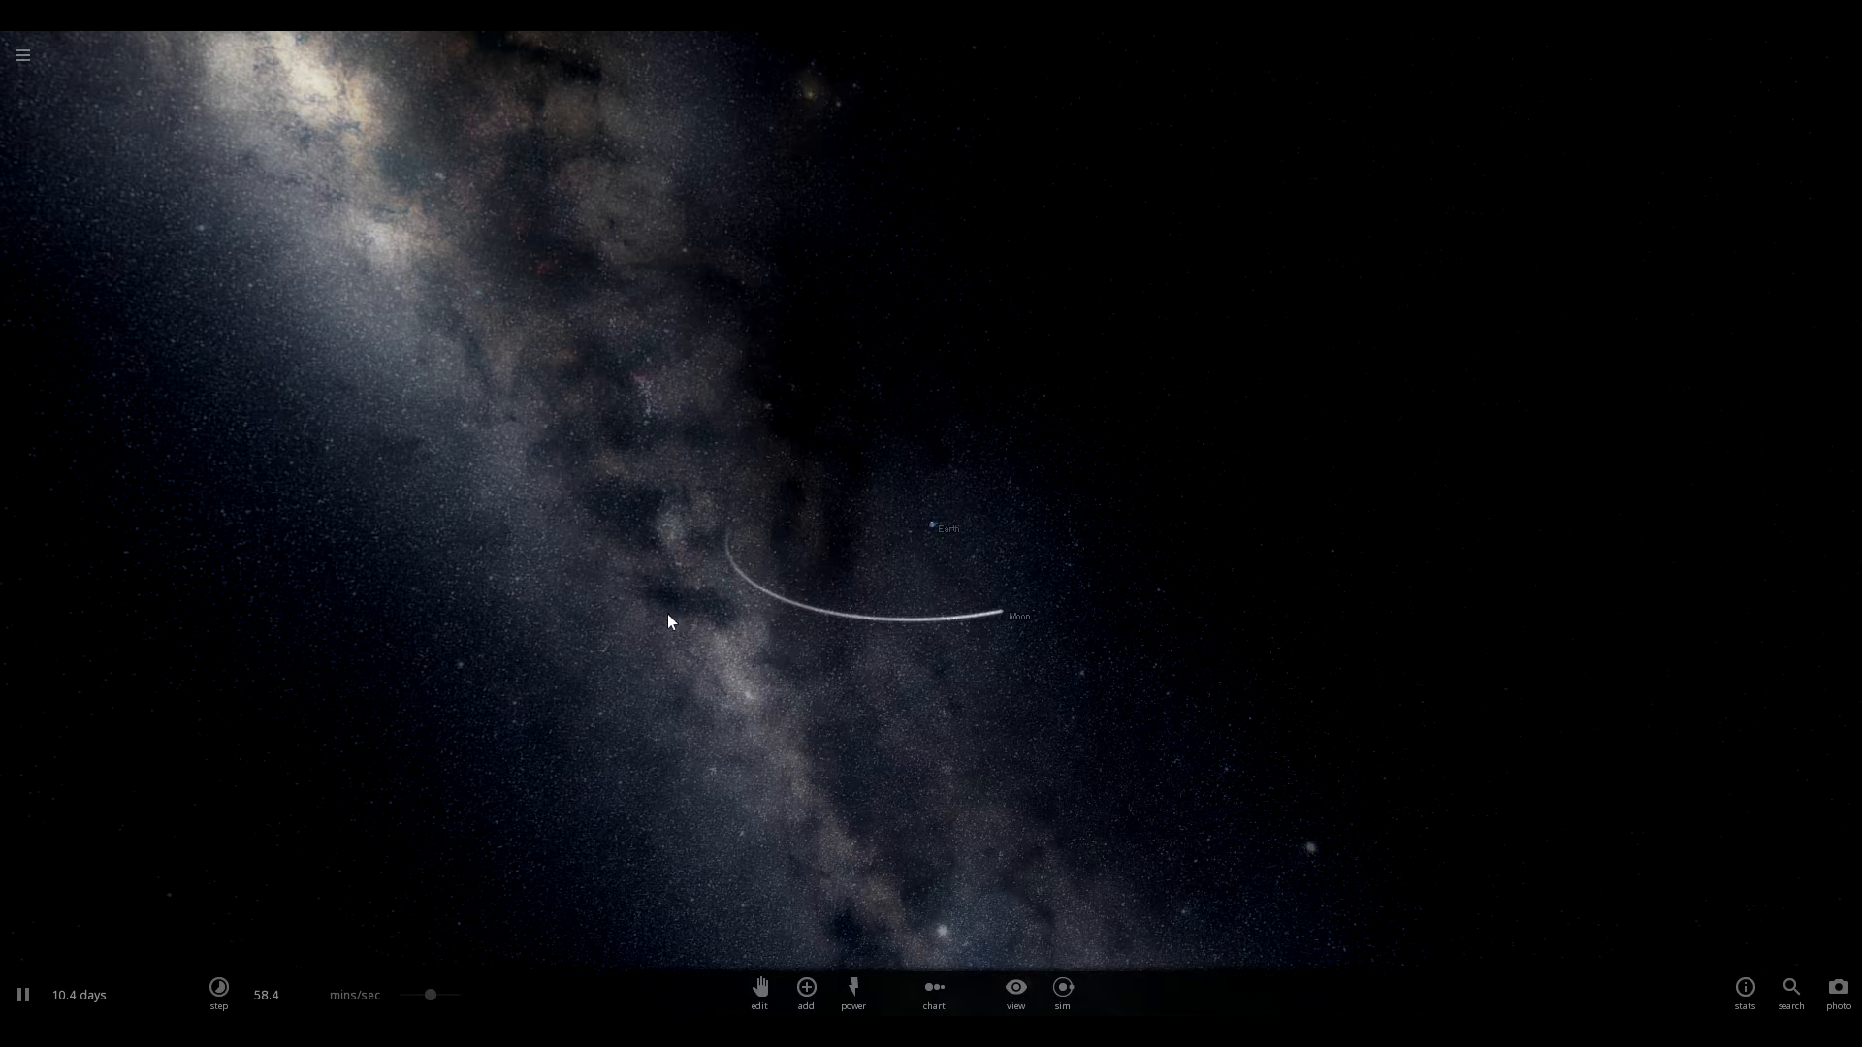
# Bring up the Add catalogue of placeable bodies to insert Venus near the Moon
pyautogui.click(805, 988)
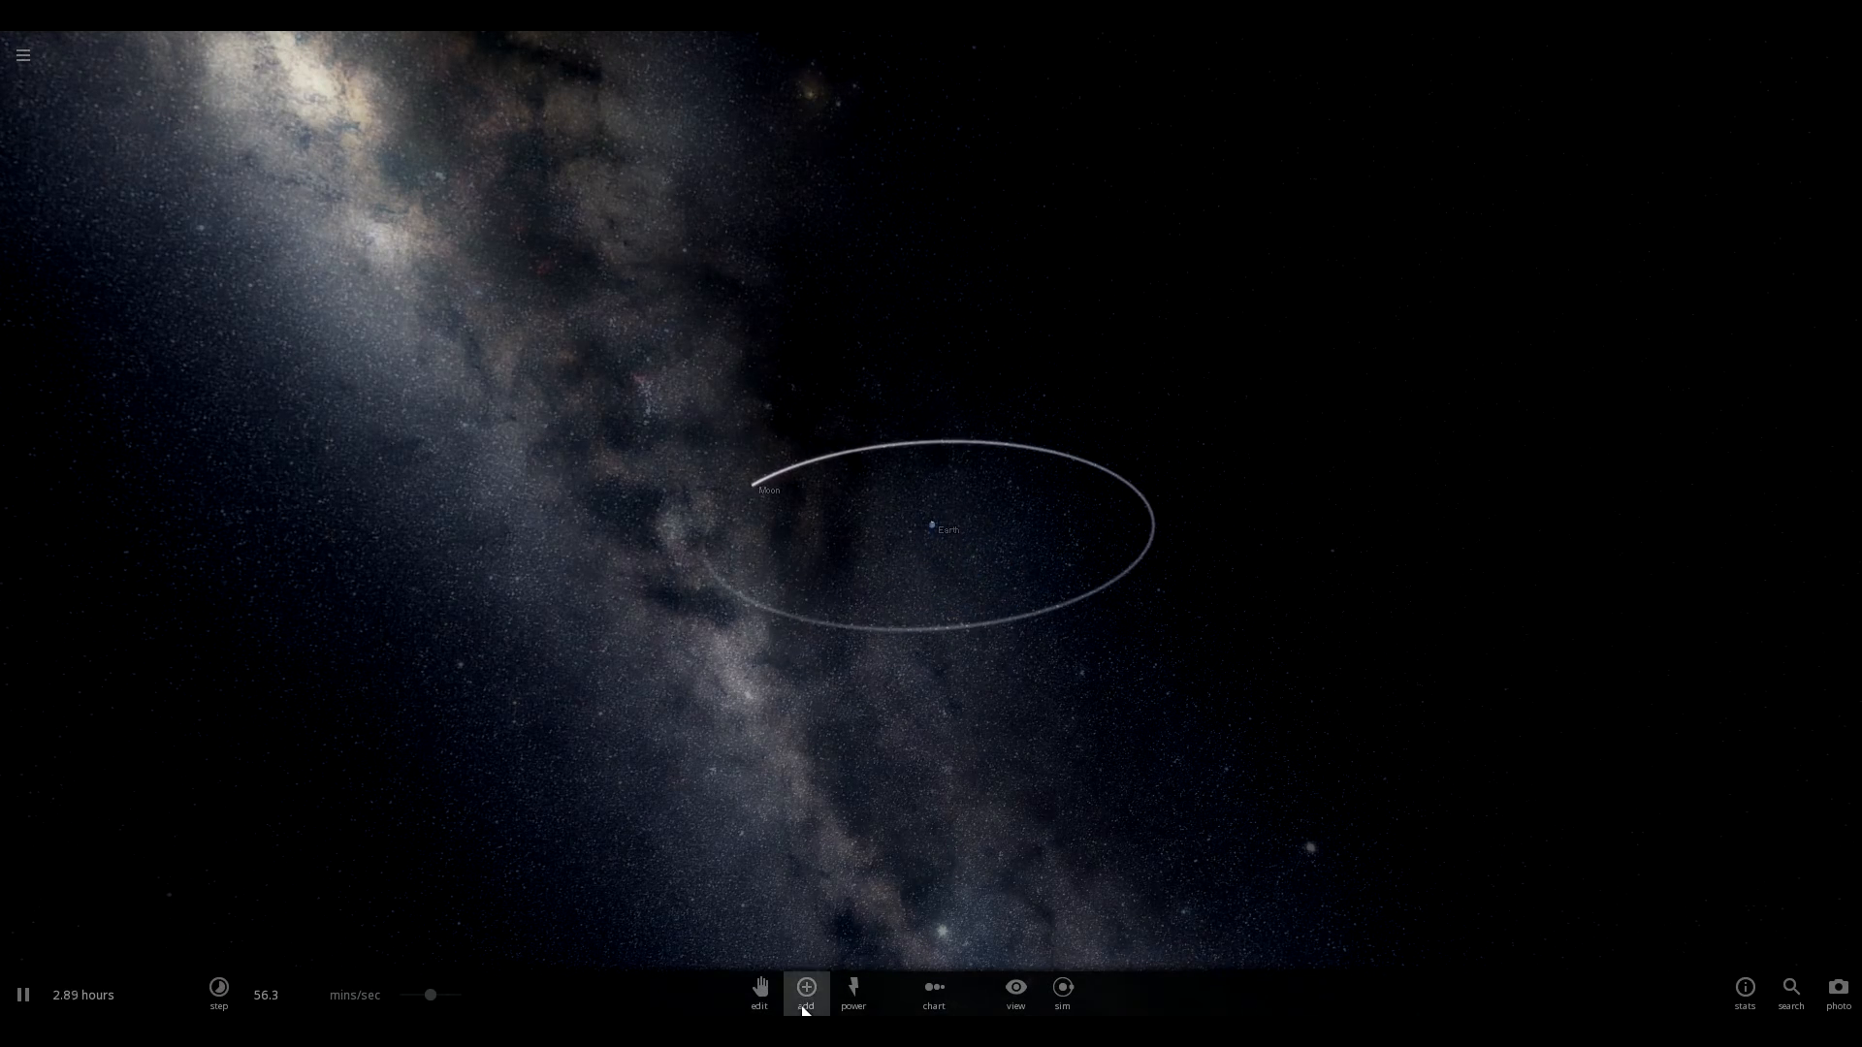
pyautogui.click(805, 989)
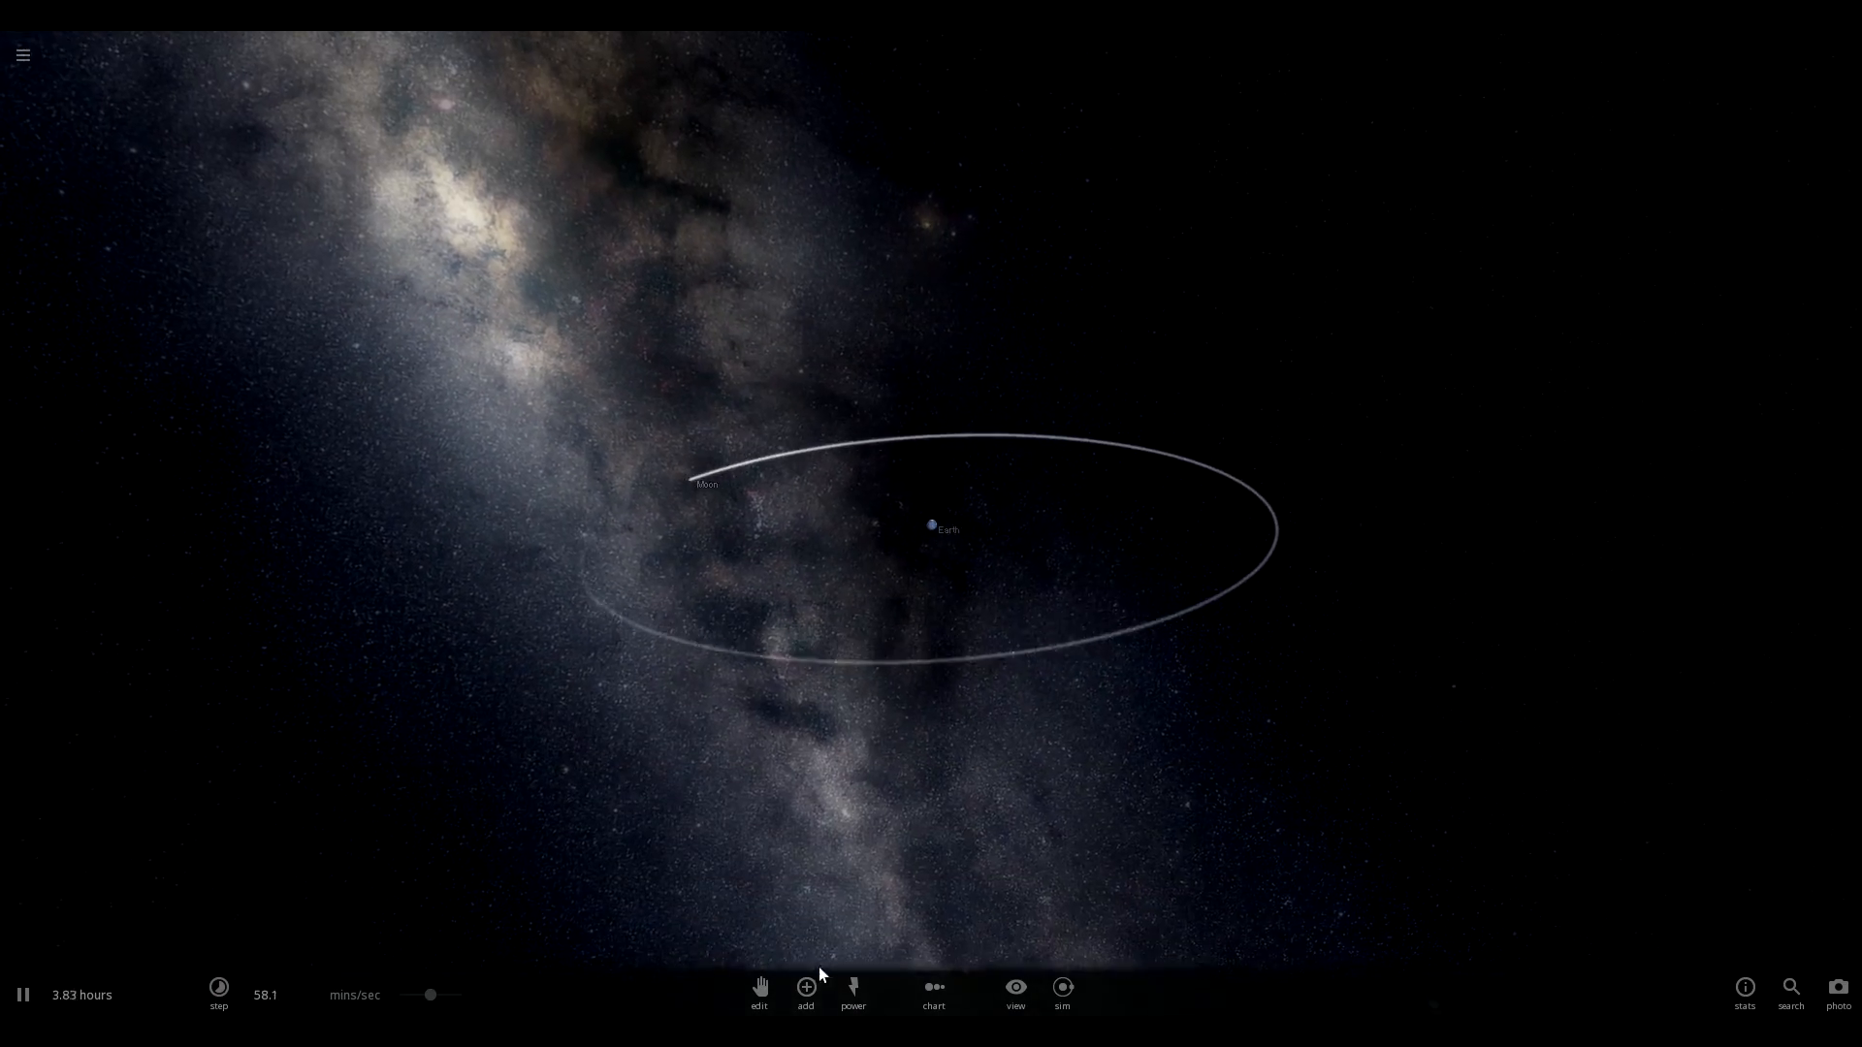
pyautogui.click(807, 987)
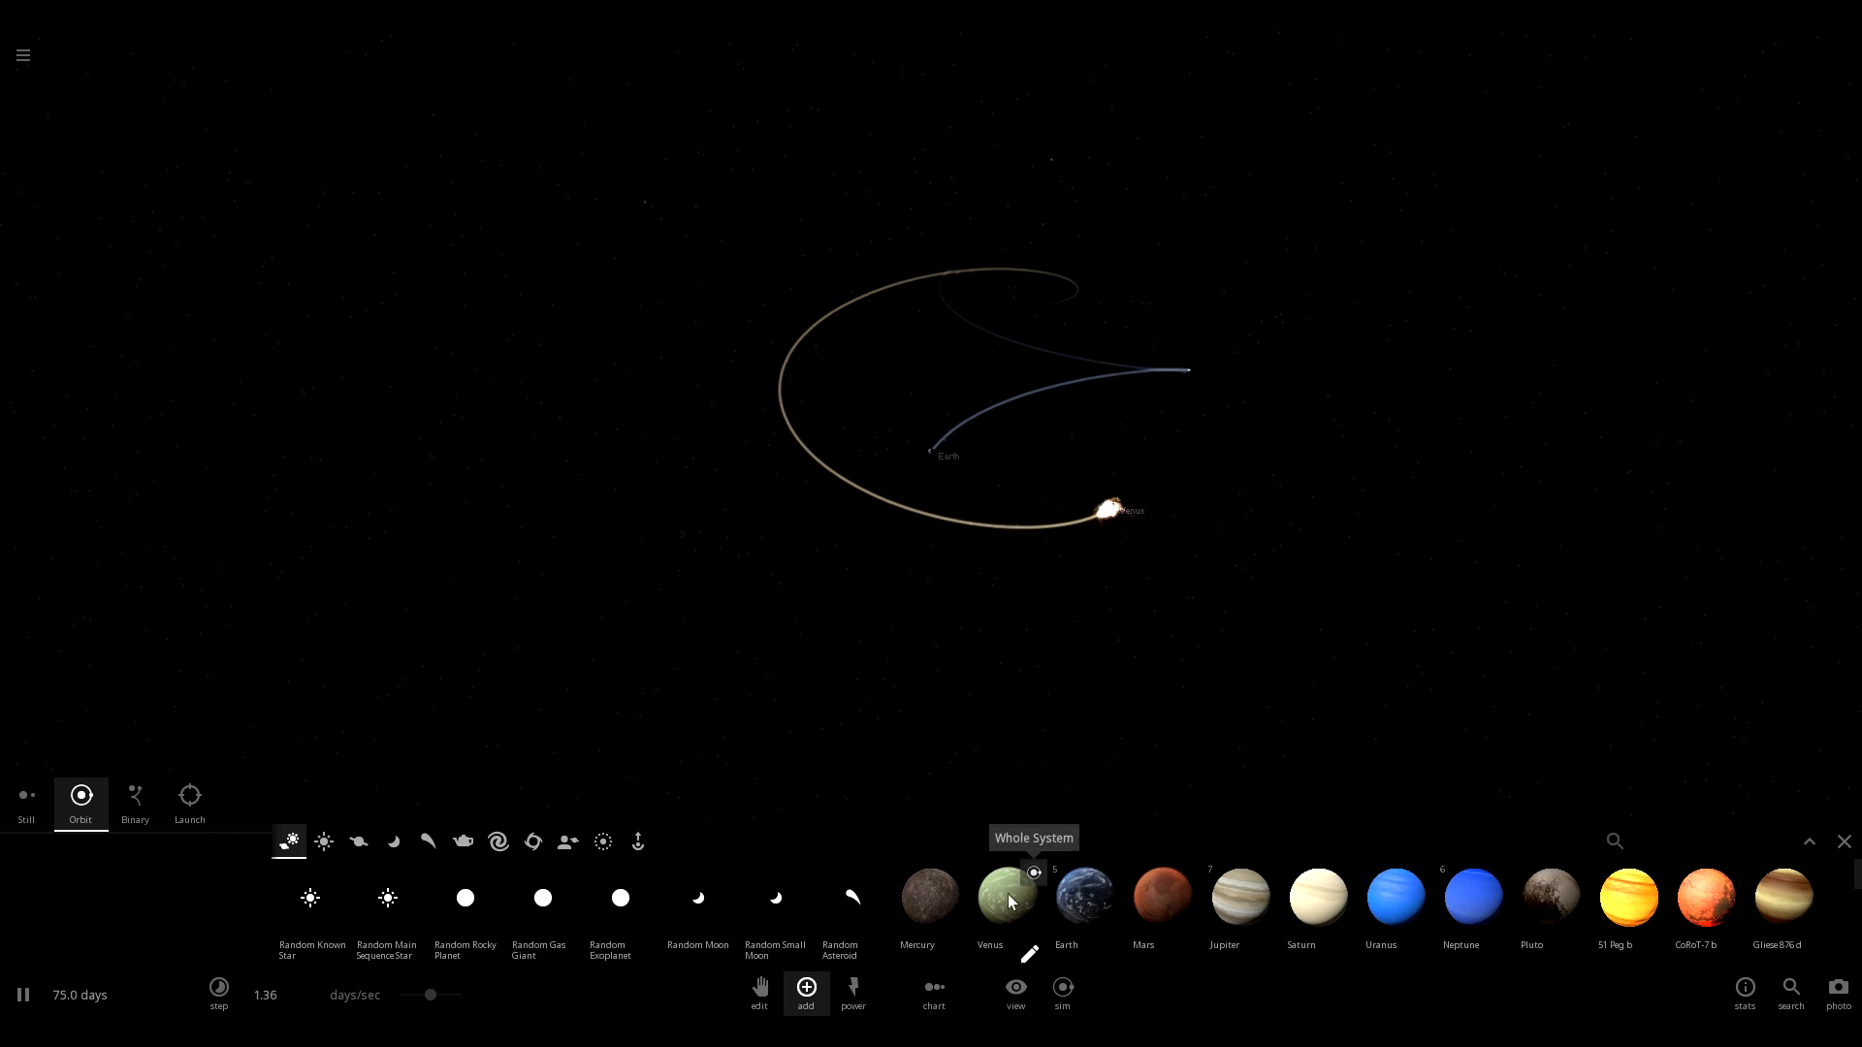
pyautogui.moveTo(1008, 912)
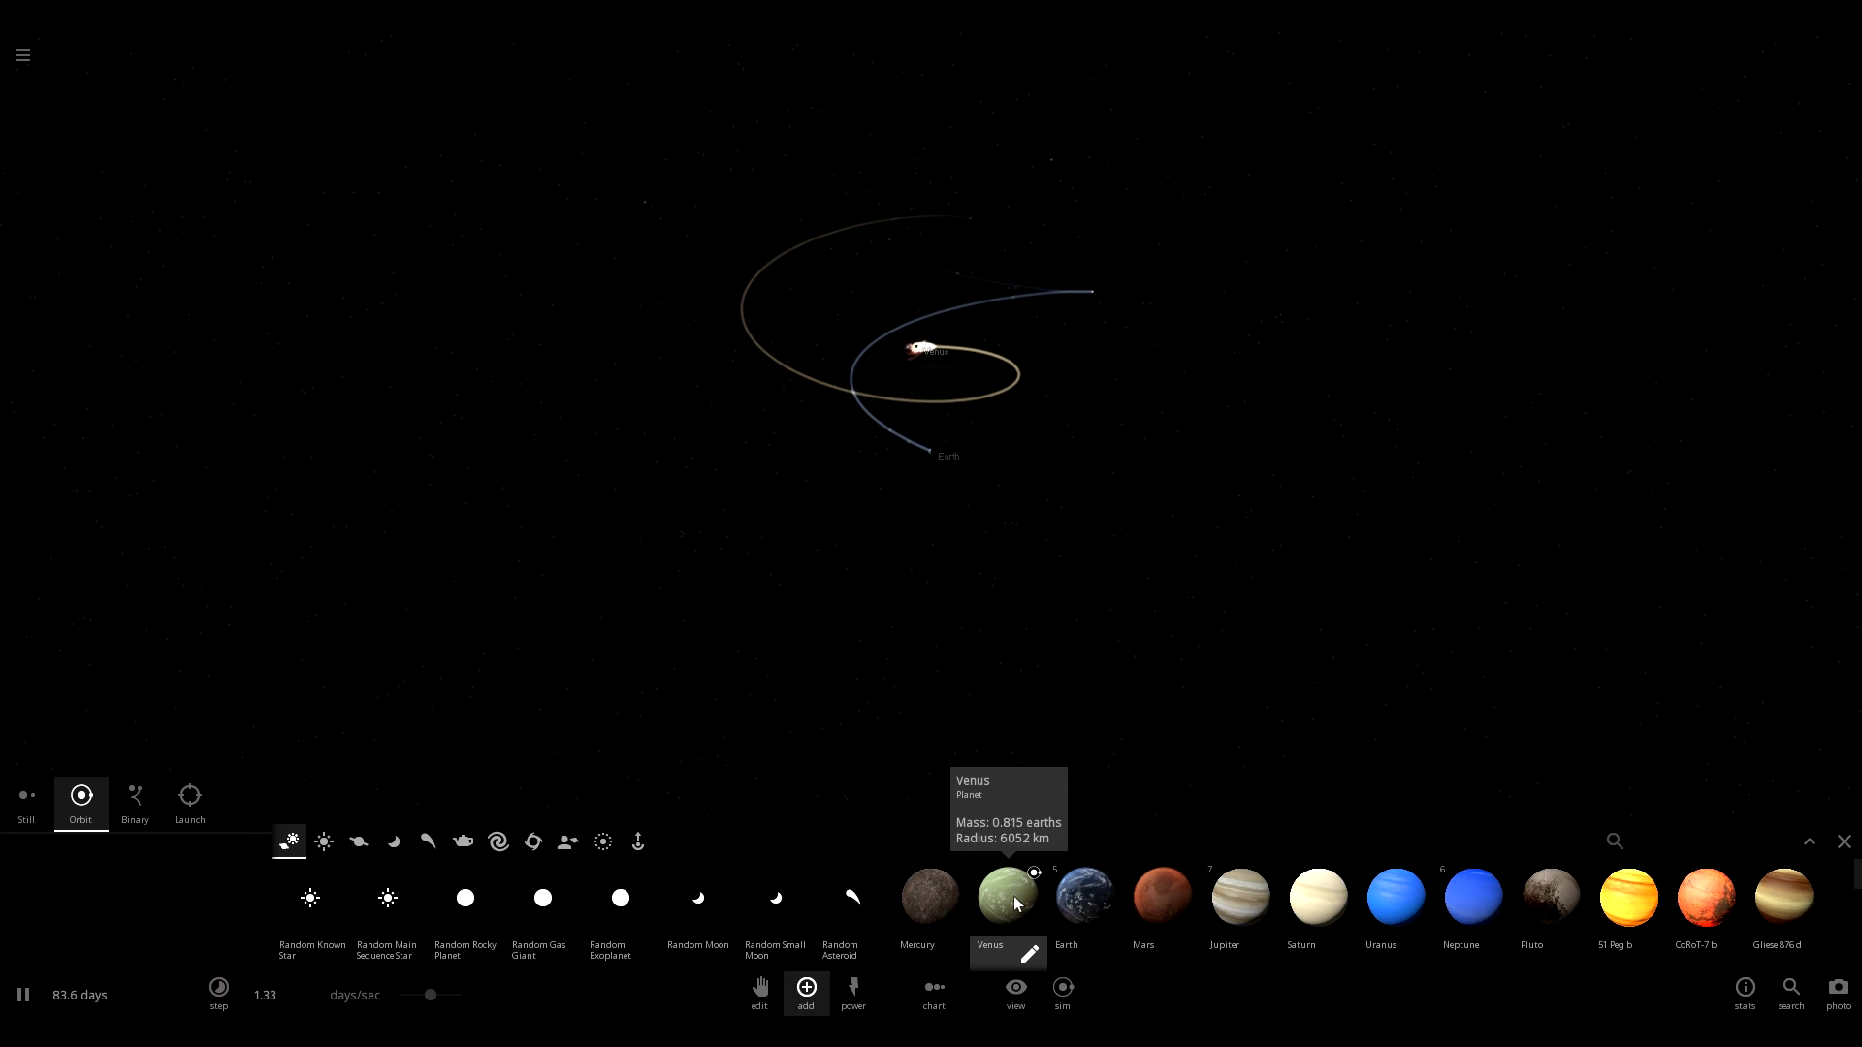
pyautogui.moveTo(933, 722)
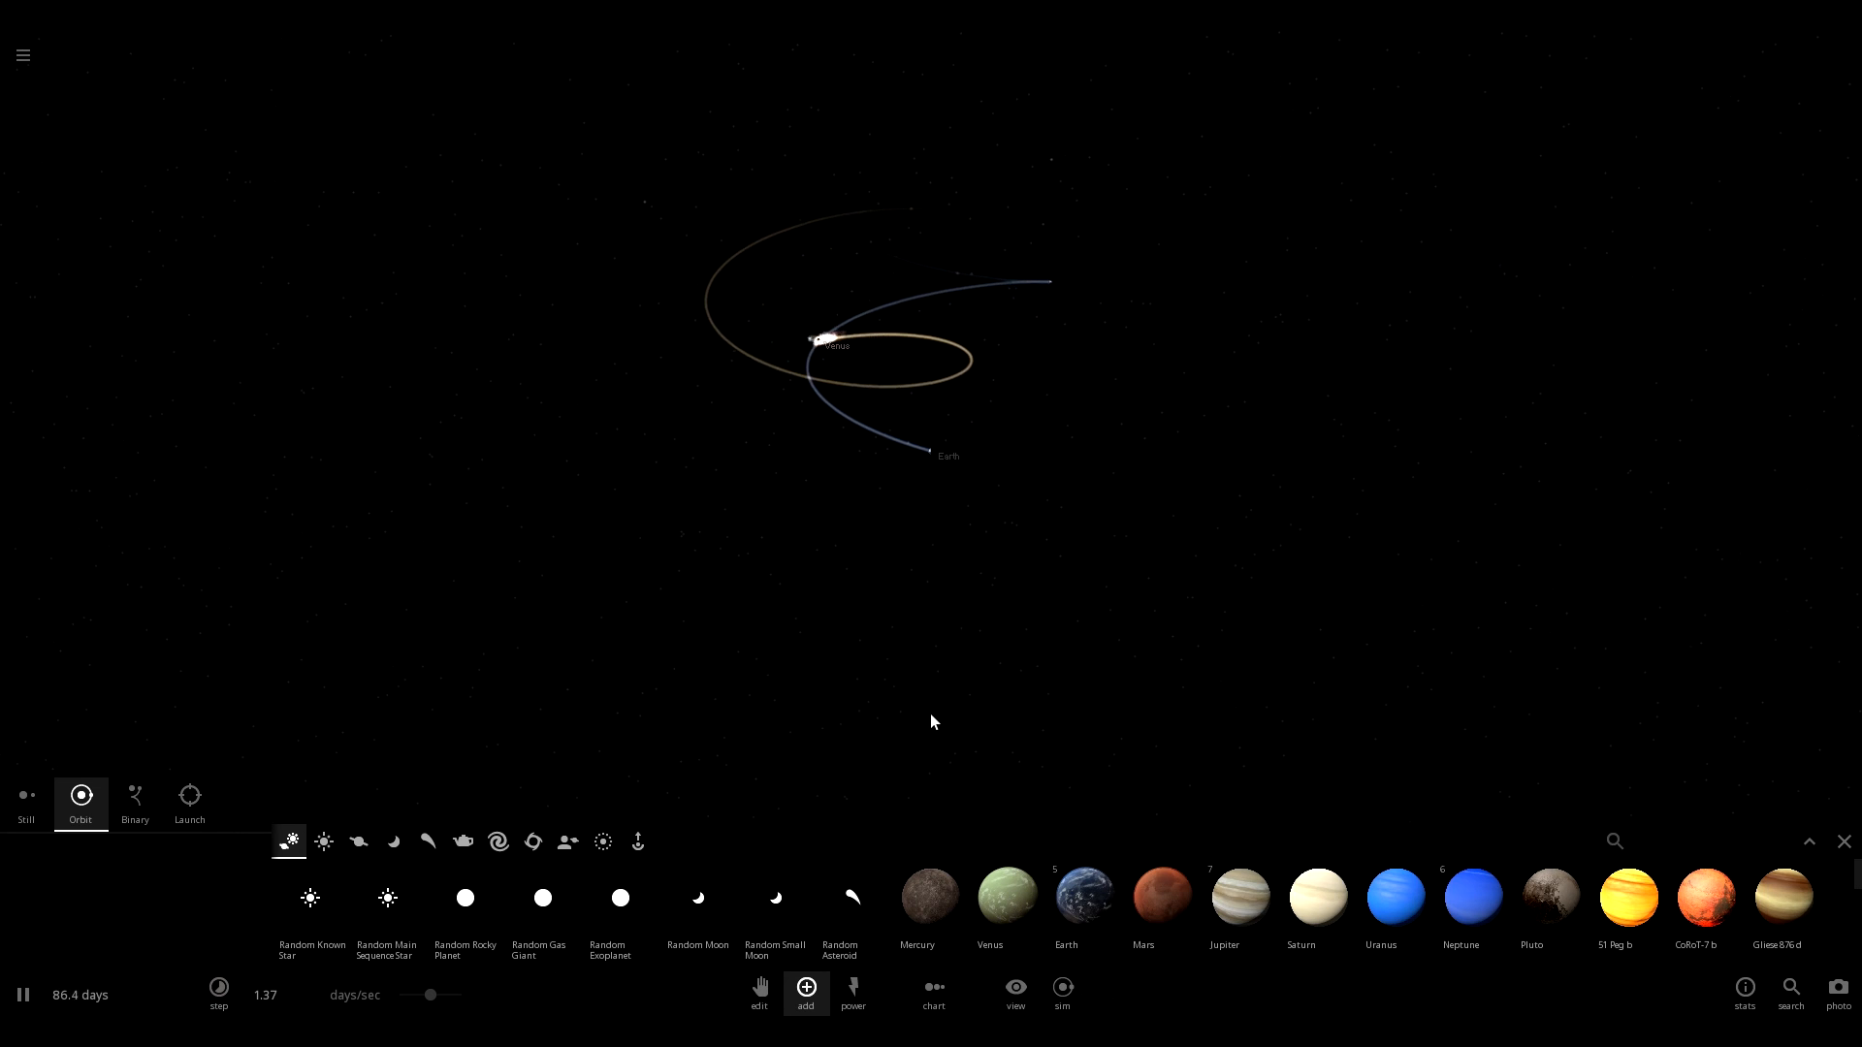